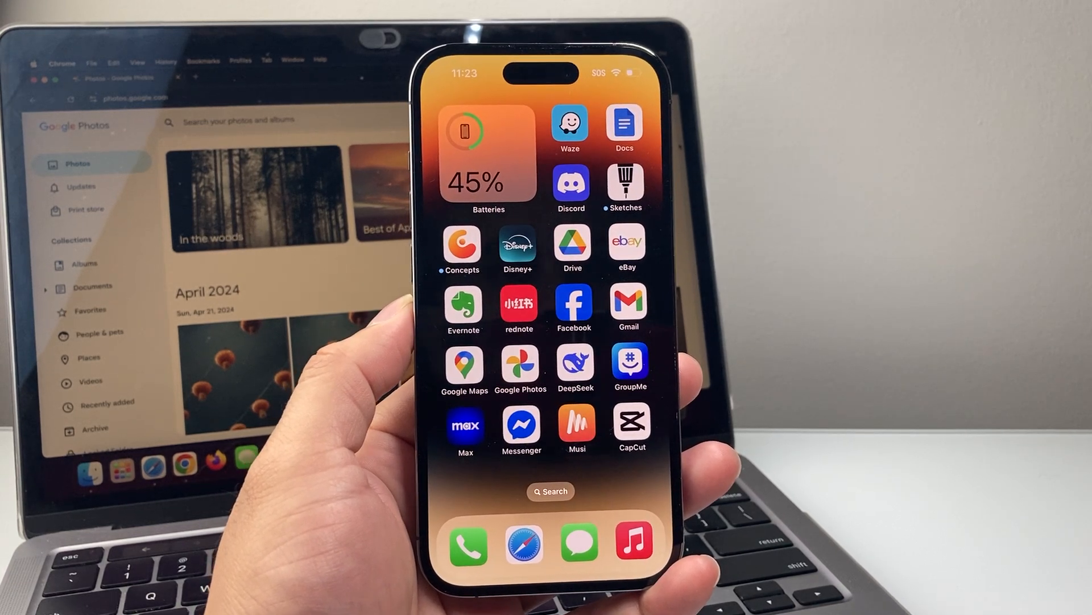
Launch the Google Photos app from the iPhone home screen.
click(521, 368)
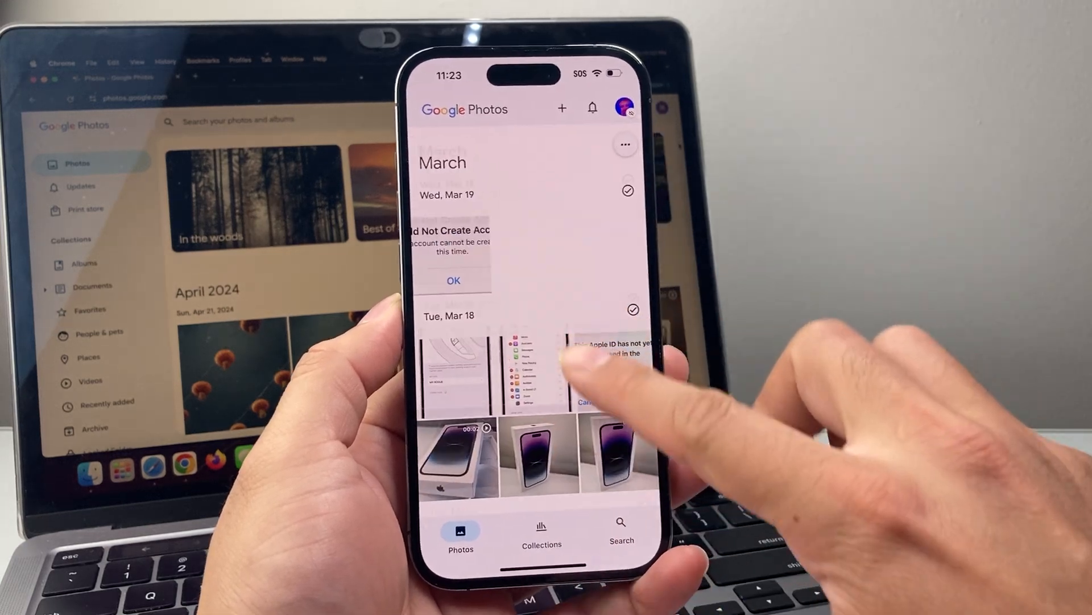
Select whole months of photos at once: the most recent day, March, and January.
scroll(down, 3)
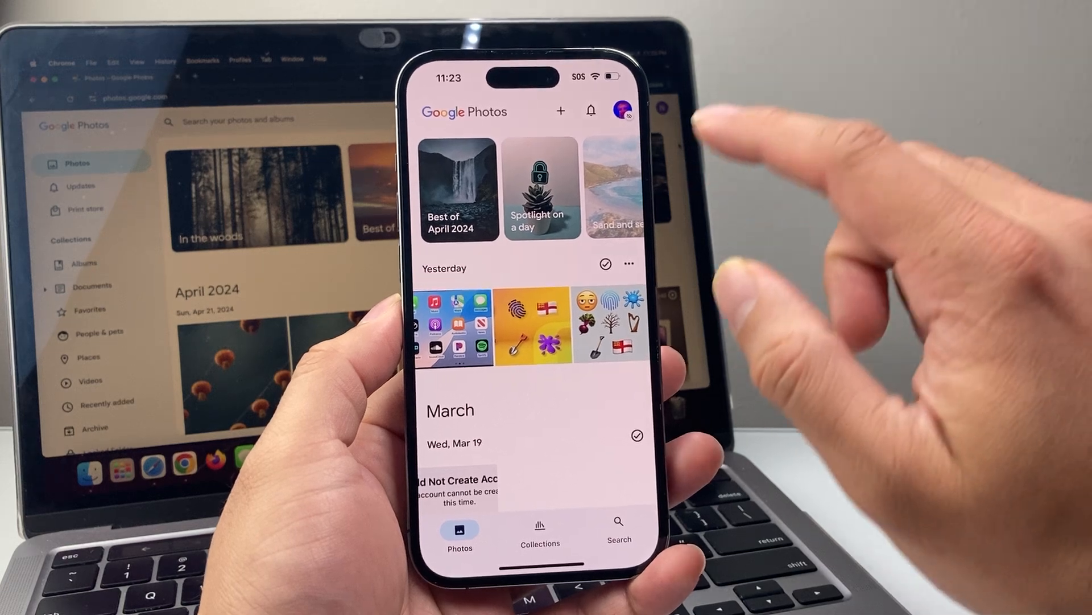
mouse_move(623, 112)
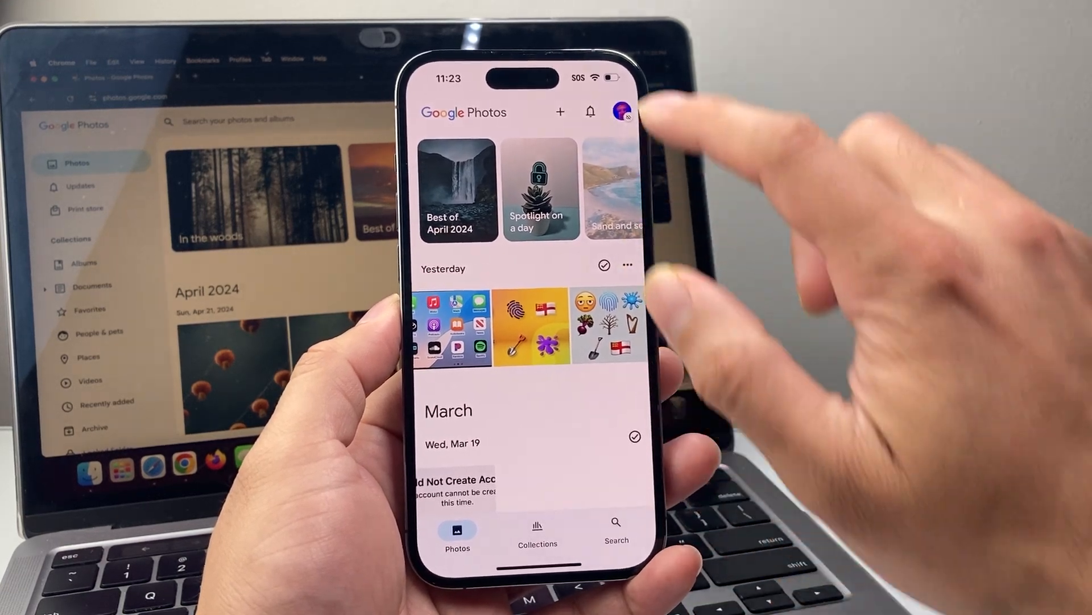
click(628, 264)
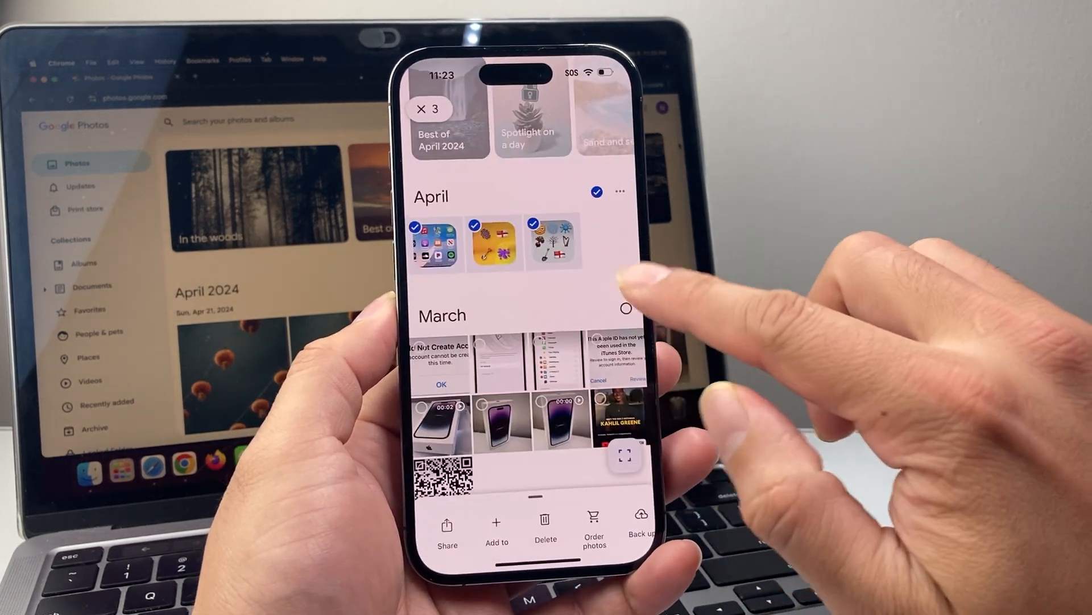
click(624, 226)
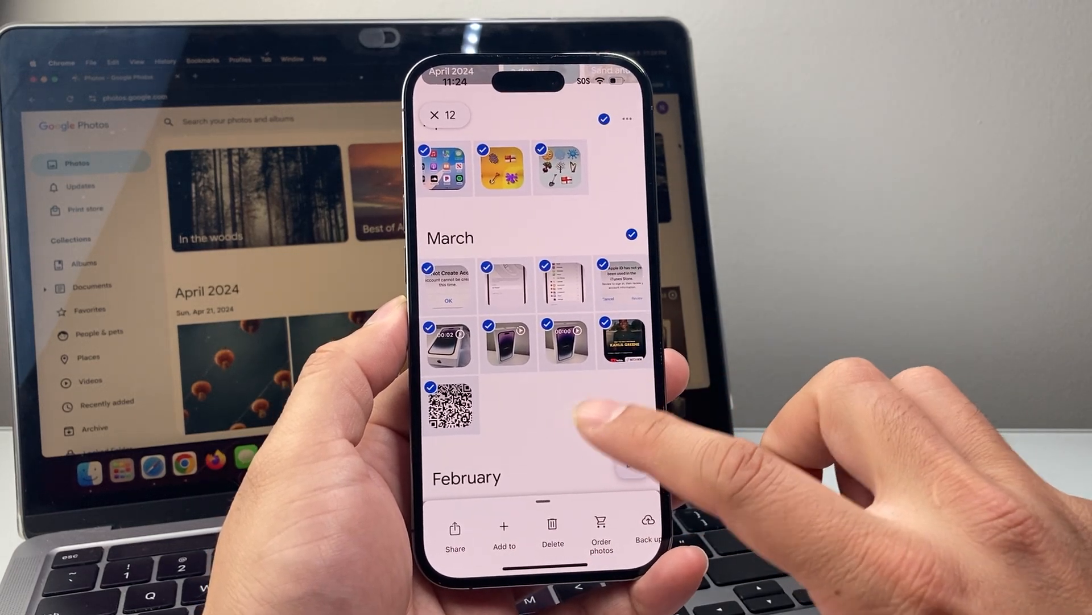
scroll(down, 3)
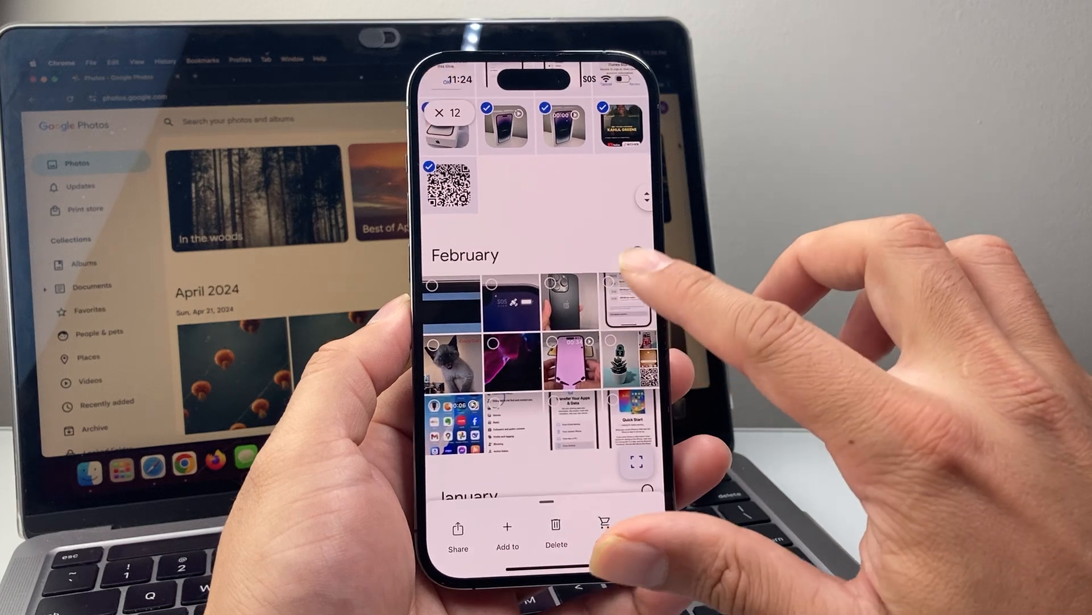
scroll(down, 3)
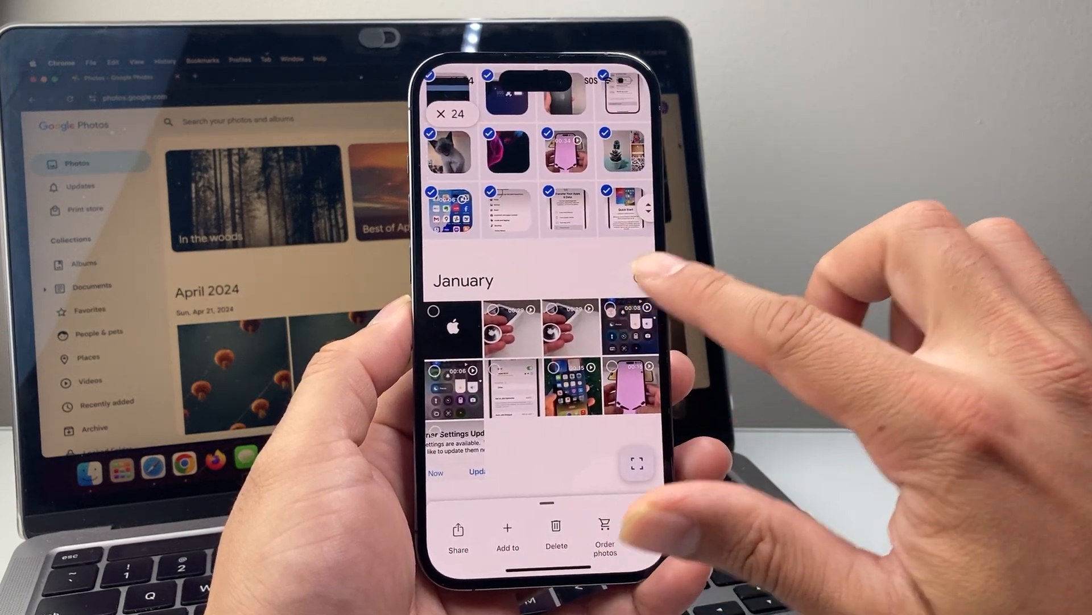
click(634, 276)
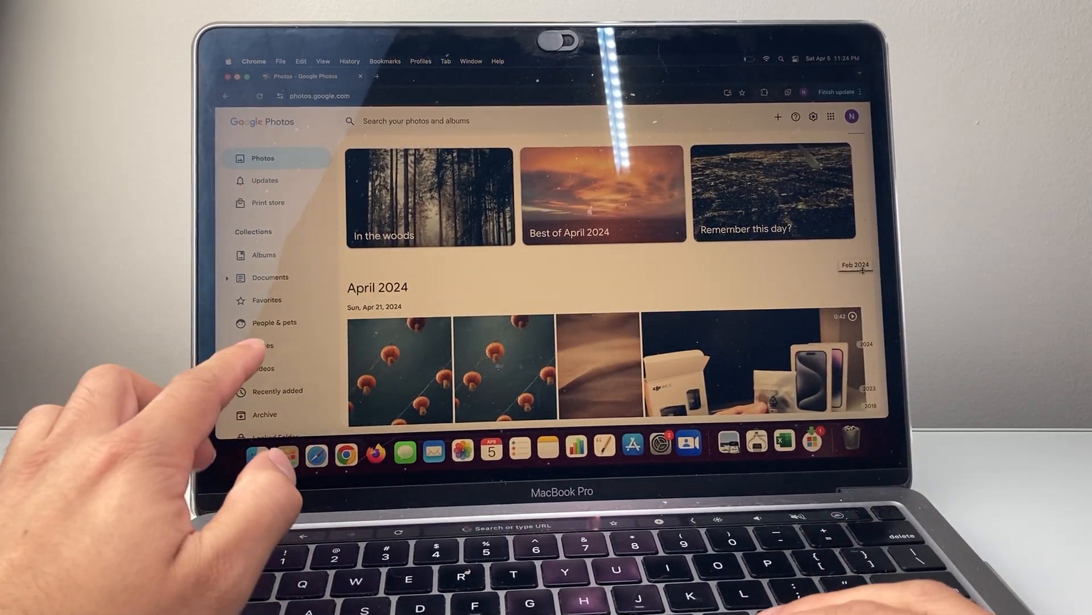
mouse_move(264, 348)
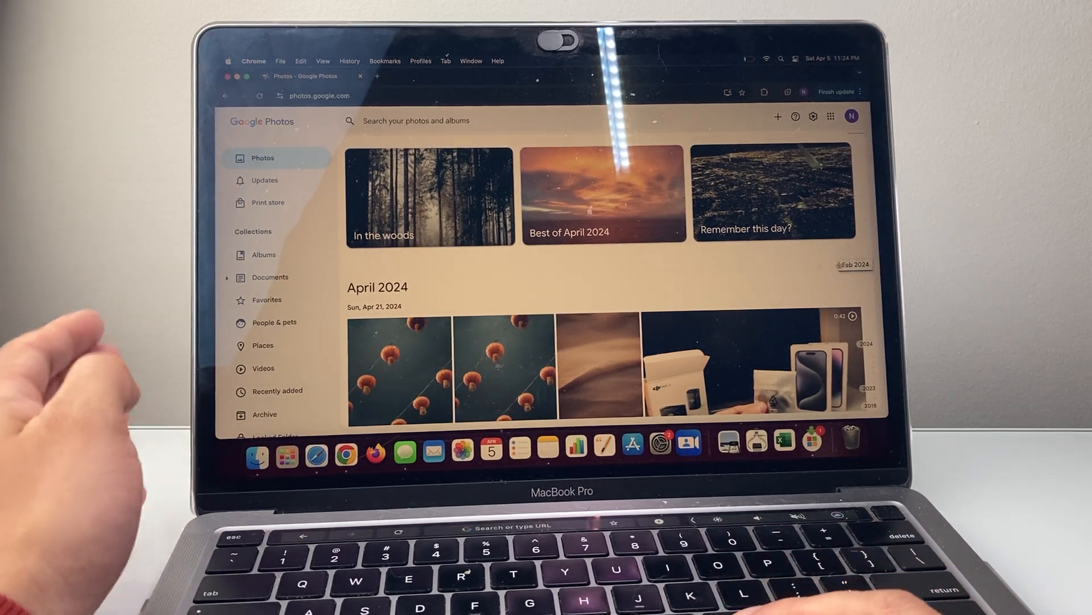
Scroll through the web photo library to reach every photo.
scroll(down, 3)
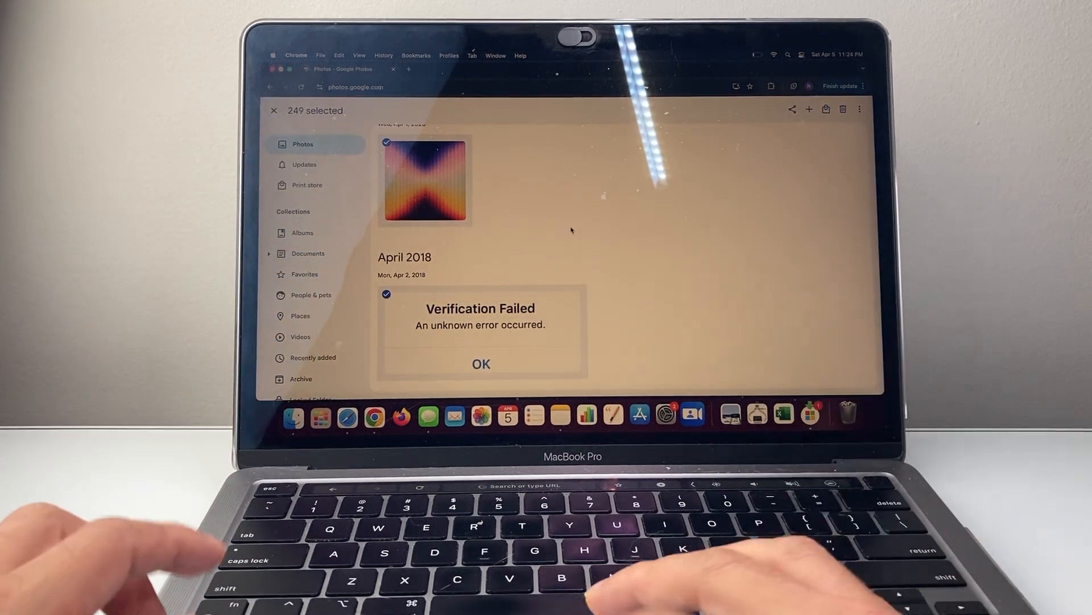
mouse_move(842, 108)
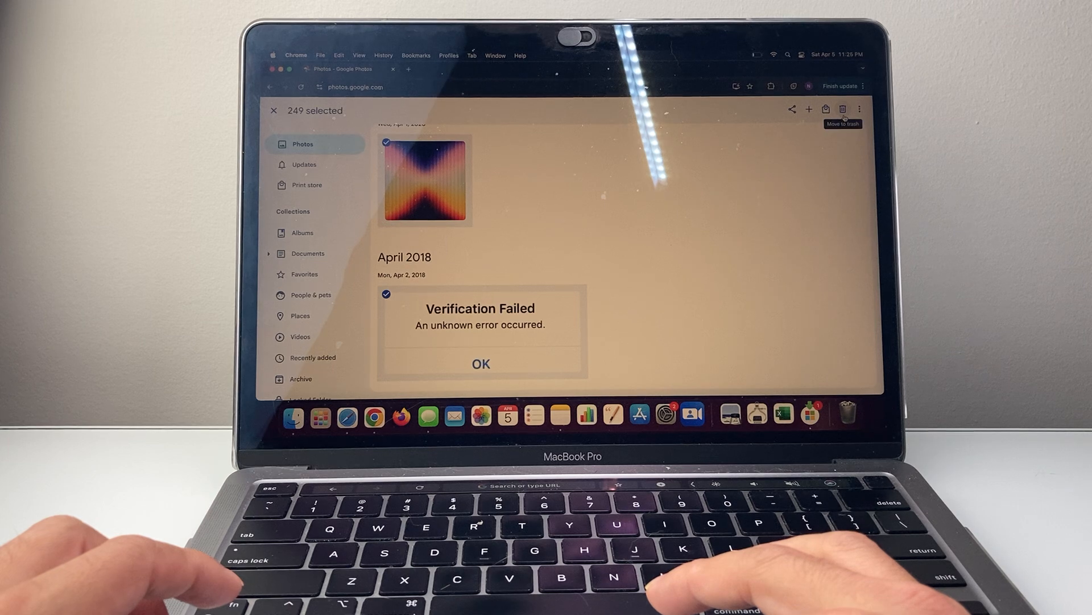
Send the 249 selected photos to trash and acknowledge the trash explanation.
click(843, 109)
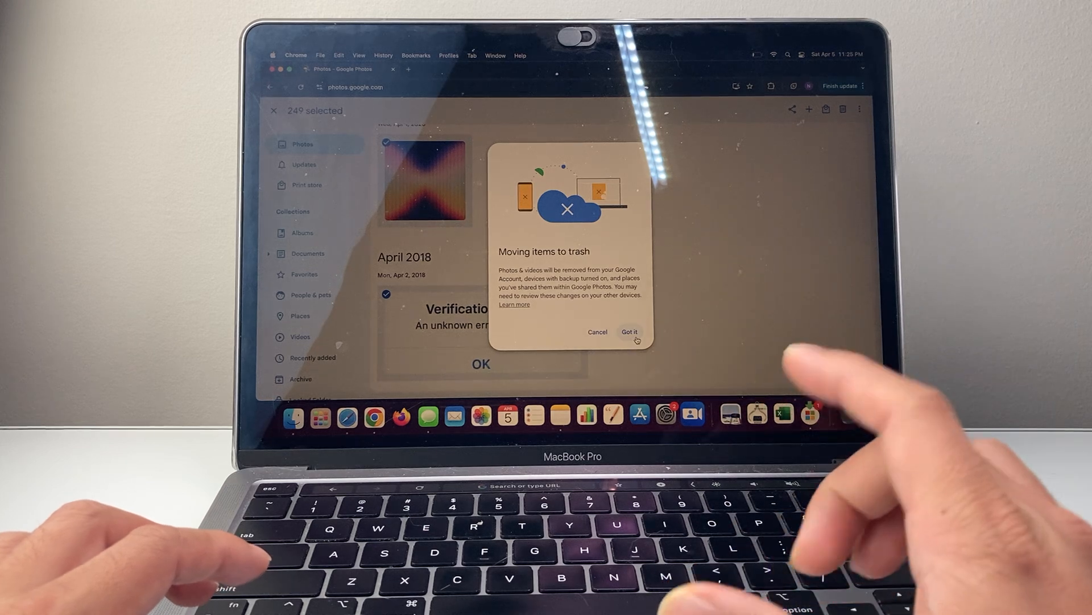
click(630, 332)
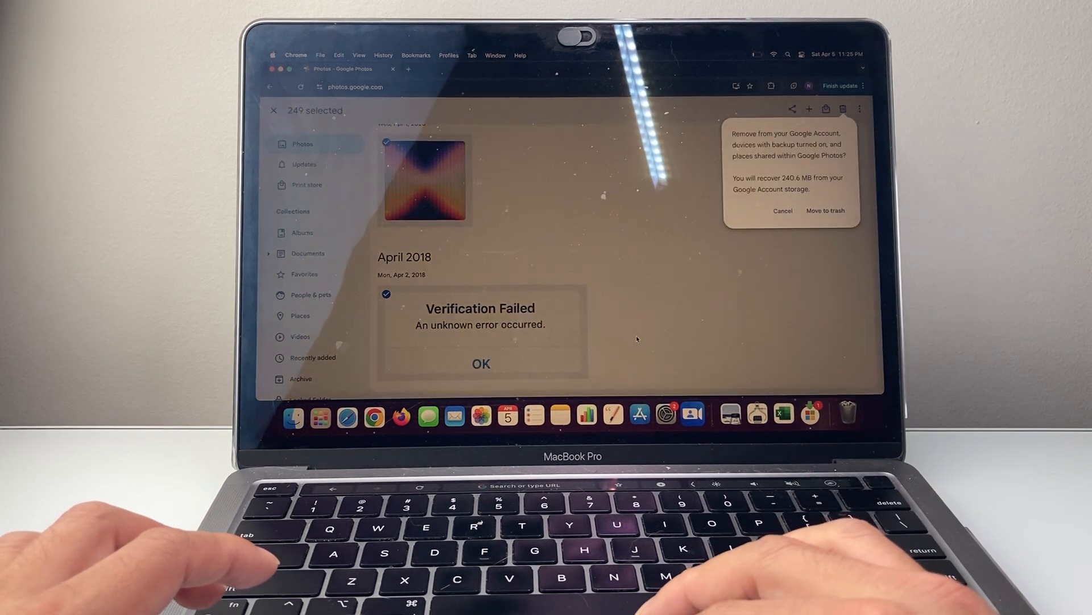